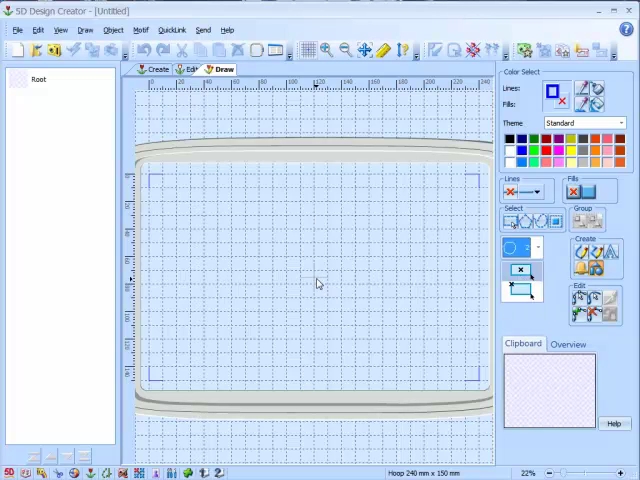
- Draw a large ellipse outline across the centre of the hoop
{"action": "left_click_drag", "start_coordinate": [215, 203], "coordinate": [415, 360]}
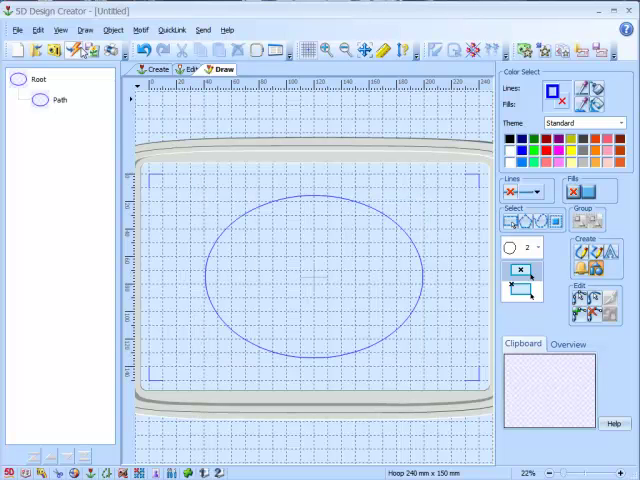
{"action": "mouse_move", "coordinate": [78, 51]}
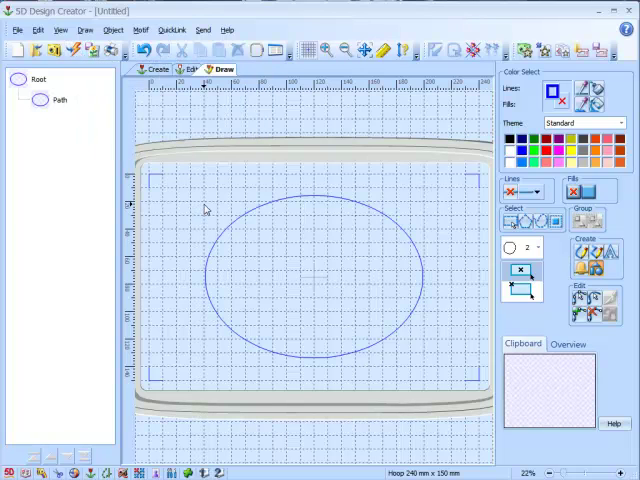
{"action": "mouse_move", "coordinate": [228, 221]}
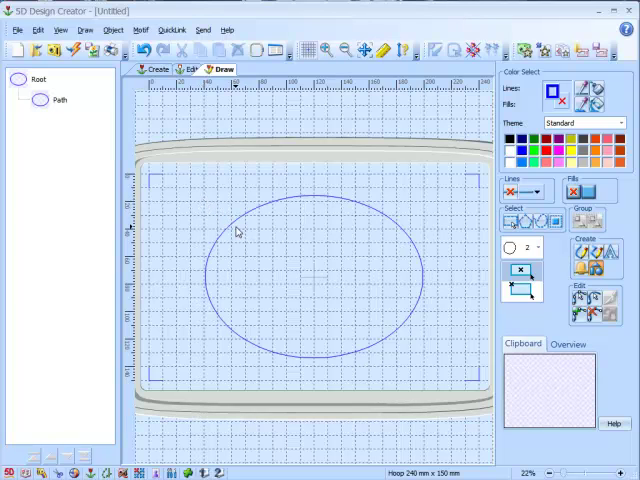
{"action": "left_click", "coordinate": [538, 191]}
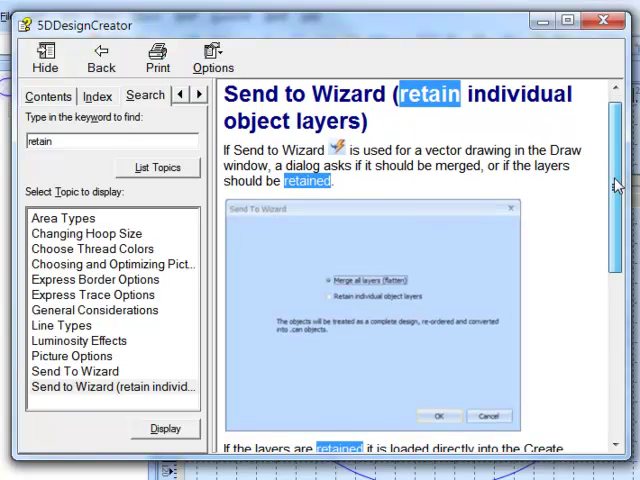
- Scroll through the Send to Wizard help topic on retaining layers to its end
{"action": "scroll", "scroll_direction": "down", "scroll_amount": 3}
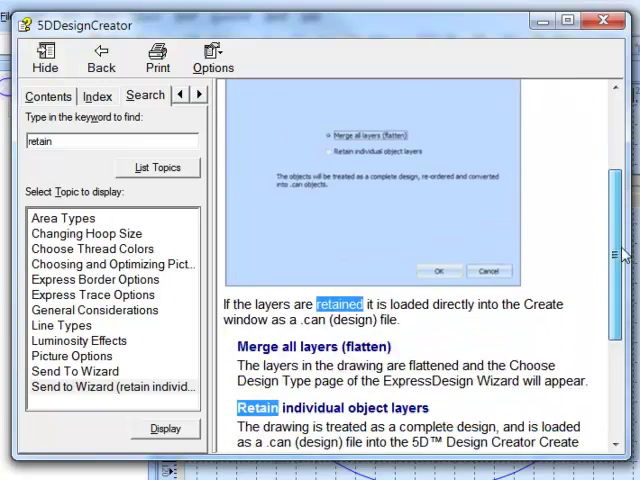
{"action": "scroll", "scroll_direction": "down", "scroll_amount": 3}
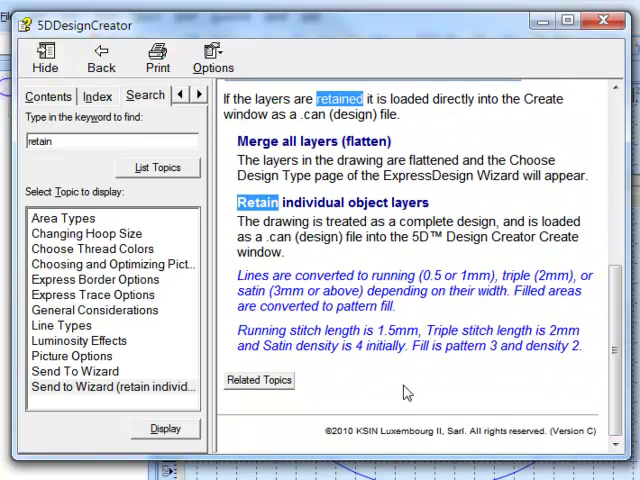
{"action": "mouse_move", "coordinate": [465, 308]}
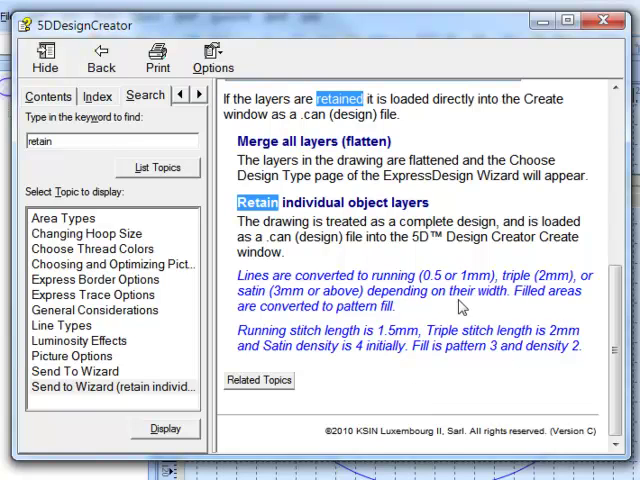
{"action": "mouse_move", "coordinate": [495, 327]}
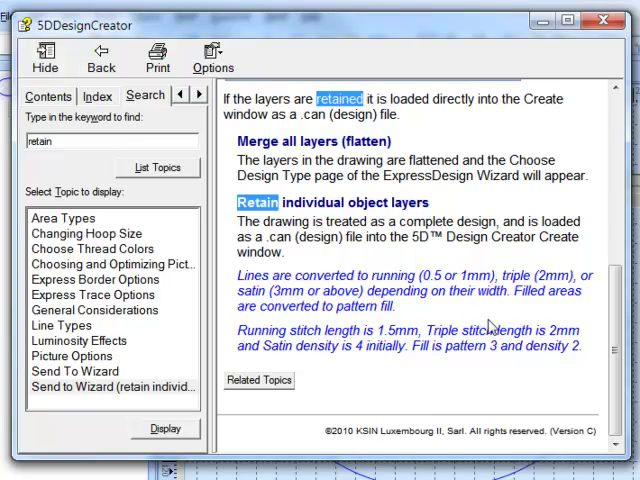
{"action": "mouse_move", "coordinate": [481, 397]}
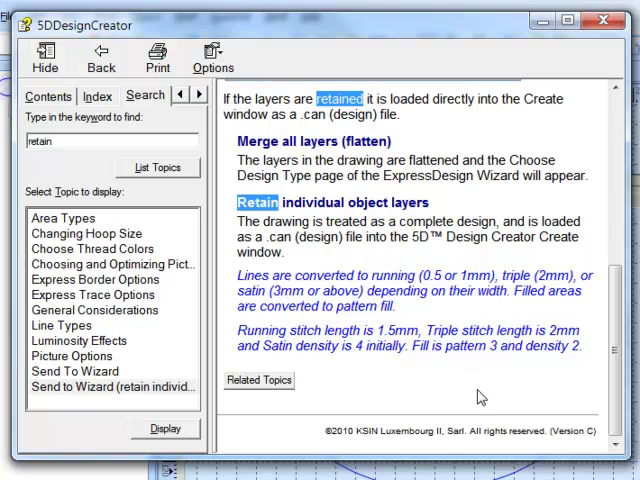
{"action": "mouse_move", "coordinate": [503, 382]}
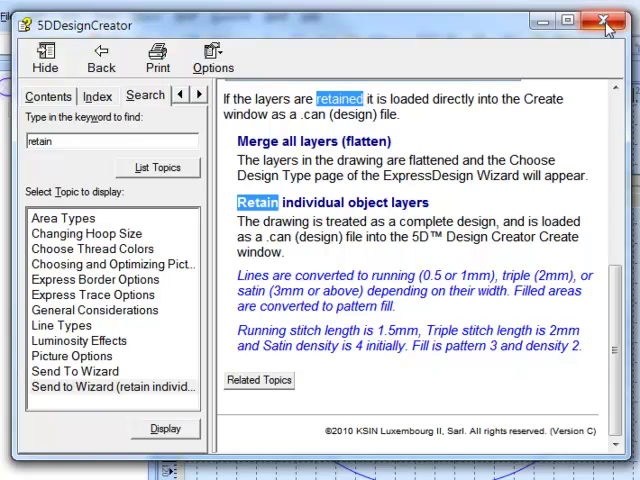
- Send the ellipse to Create with 'Retain individual object layers' selected
{"action": "left_click", "coordinate": [605, 25]}
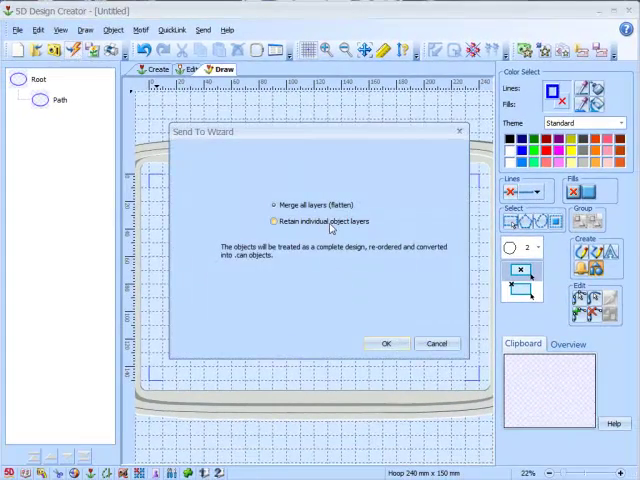
{"action": "left_click", "coordinate": [272, 204]}
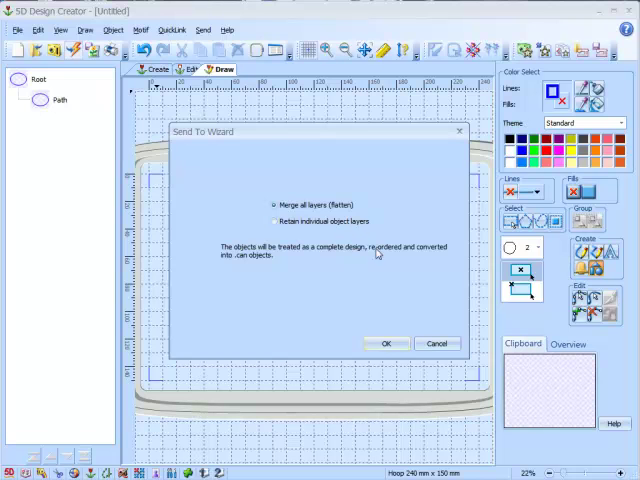
{"action": "left_click", "coordinate": [273, 221]}
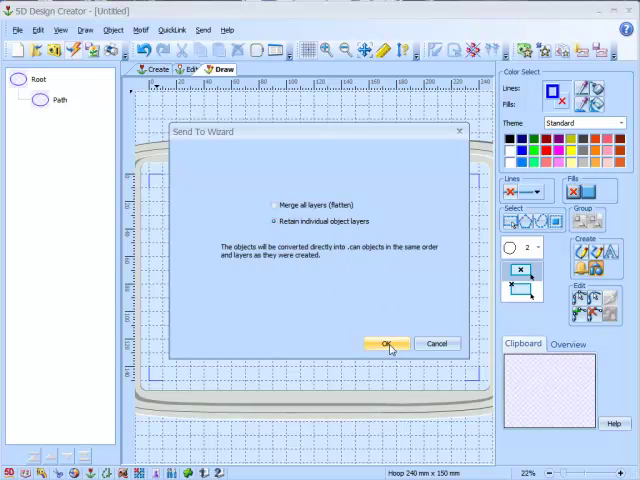
{"action": "left_click", "coordinate": [387, 343]}
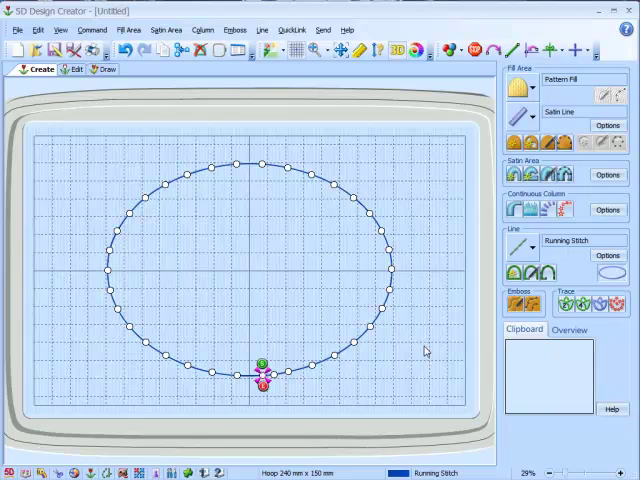
{"action": "mouse_move", "coordinate": [418, 320]}
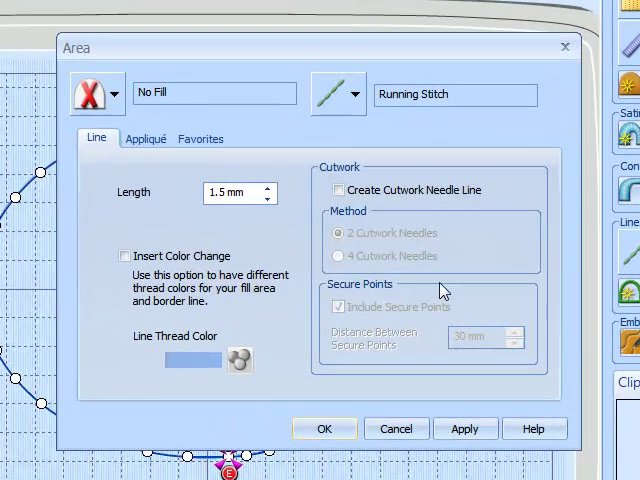
{"action": "mouse_move", "coordinate": [531, 201]}
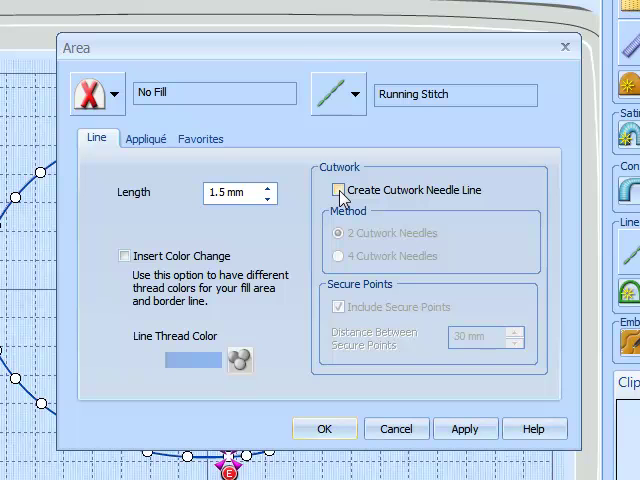
- Enable Create Cutwork Needle Line on the oval's running-stitch line, keeping 30 mm secure points
{"action": "left_click", "coordinate": [339, 190]}
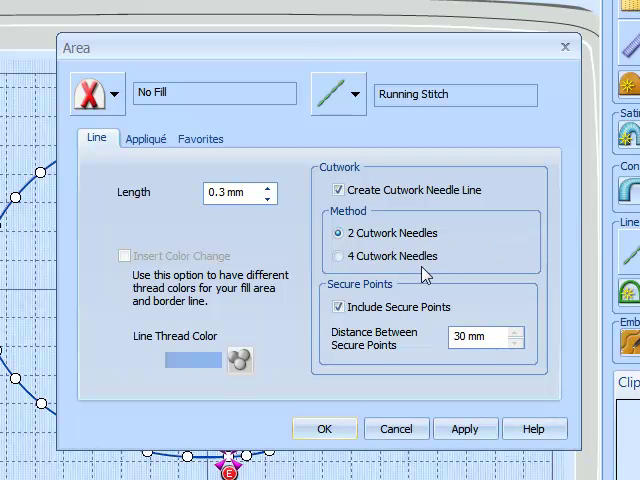
{"action": "mouse_move", "coordinate": [477, 256]}
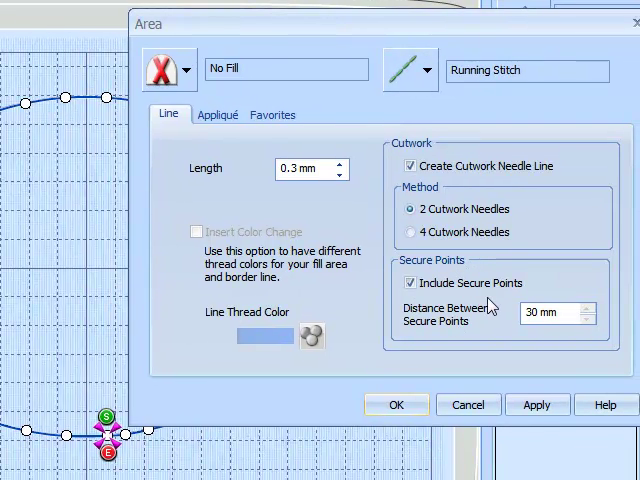
{"action": "mouse_move", "coordinate": [487, 328]}
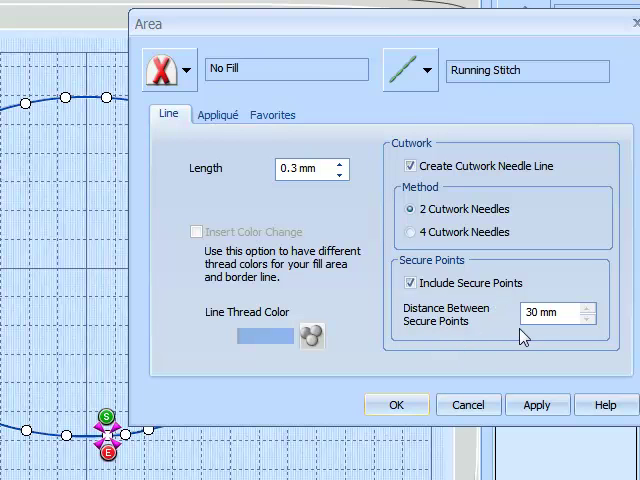
{"action": "mouse_move", "coordinate": [523, 337]}
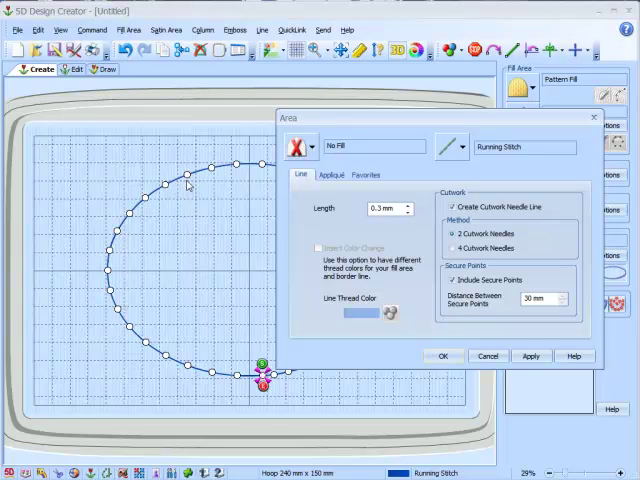
{"action": "mouse_move", "coordinate": [193, 184]}
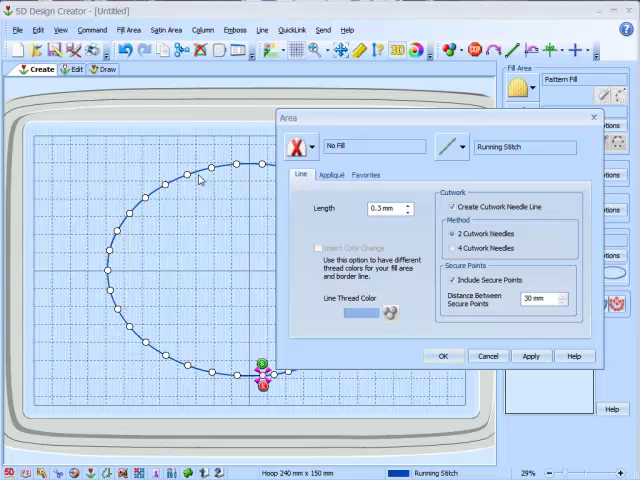
{"action": "mouse_move", "coordinate": [245, 203]}
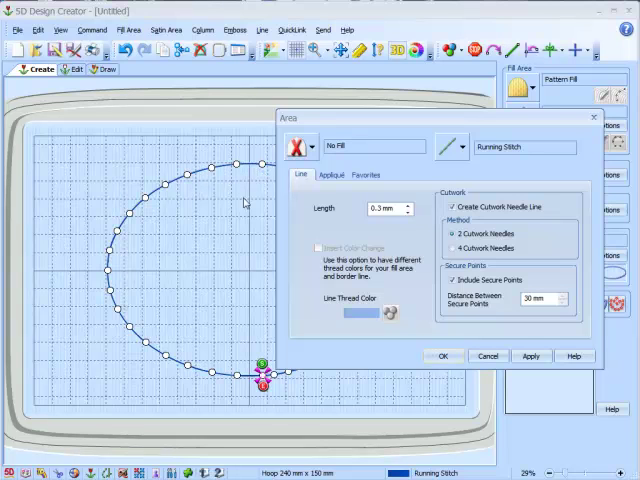
{"action": "mouse_move", "coordinate": [230, 207]}
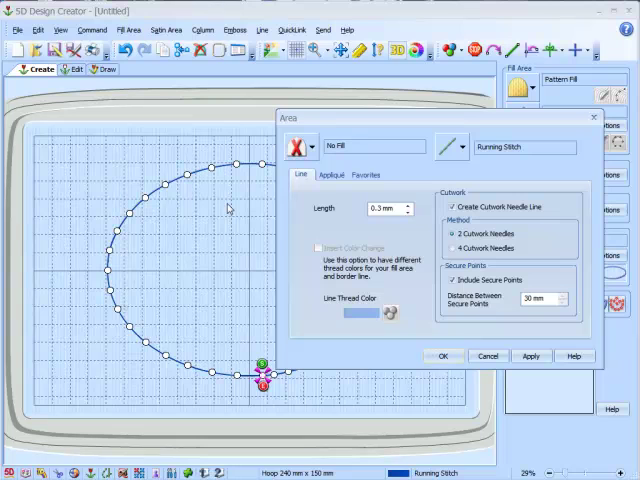
{"action": "mouse_move", "coordinate": [228, 208]}
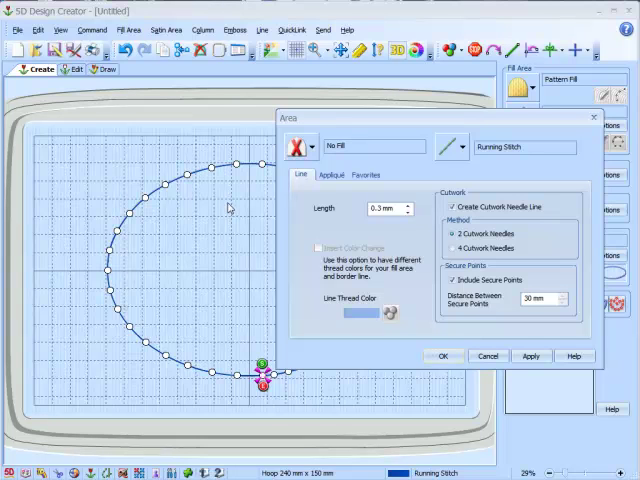
{"action": "mouse_move", "coordinate": [228, 207]}
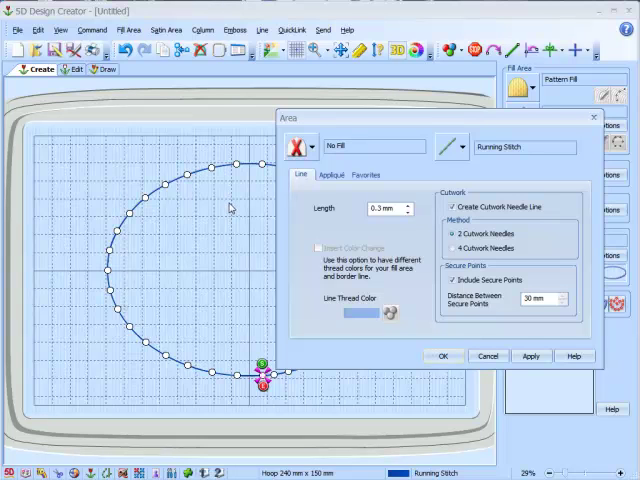
{"action": "mouse_move", "coordinate": [137, 301]}
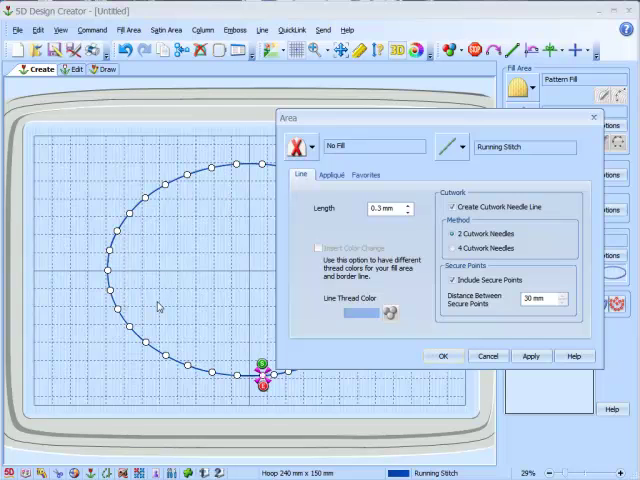
{"action": "mouse_move", "coordinate": [163, 253]}
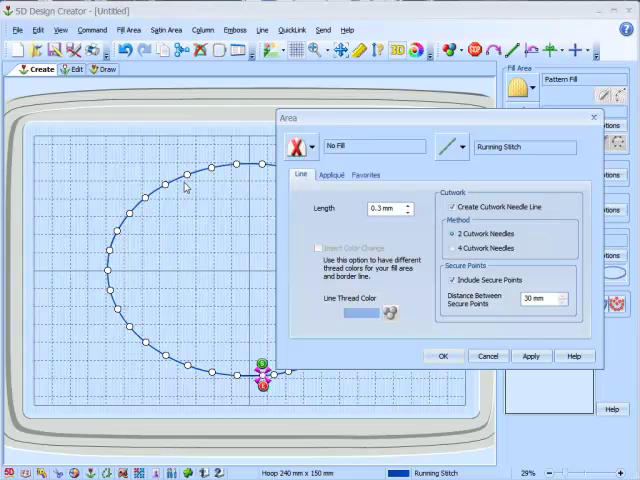
{"action": "mouse_move", "coordinate": [183, 255]}
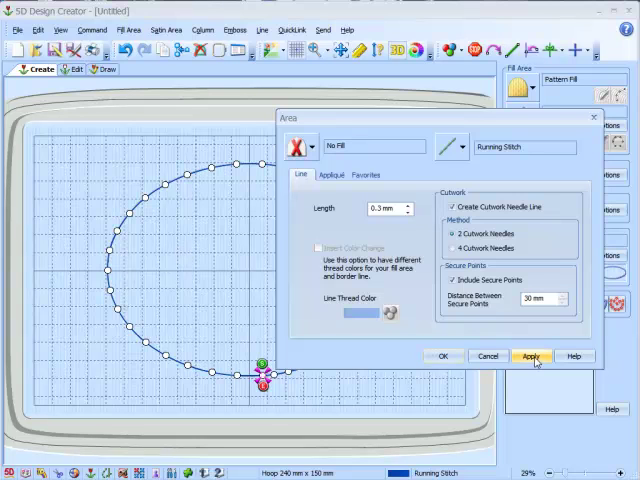
{"action": "mouse_move", "coordinate": [443, 356]}
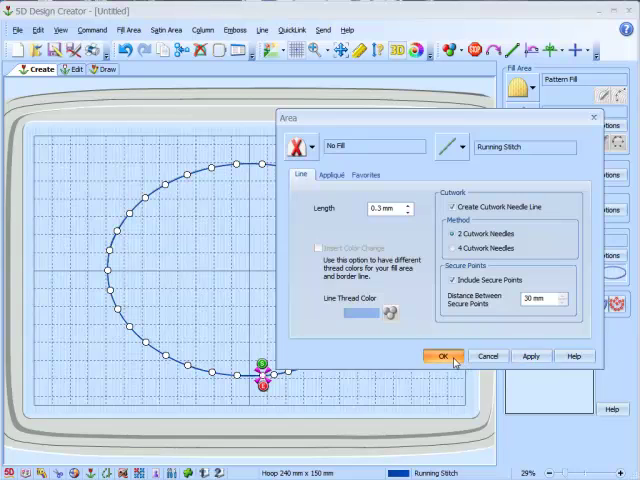
- Confirm the two-needle cutwork line with secure points every 30 mm
{"action": "left_click", "coordinate": [441, 356]}
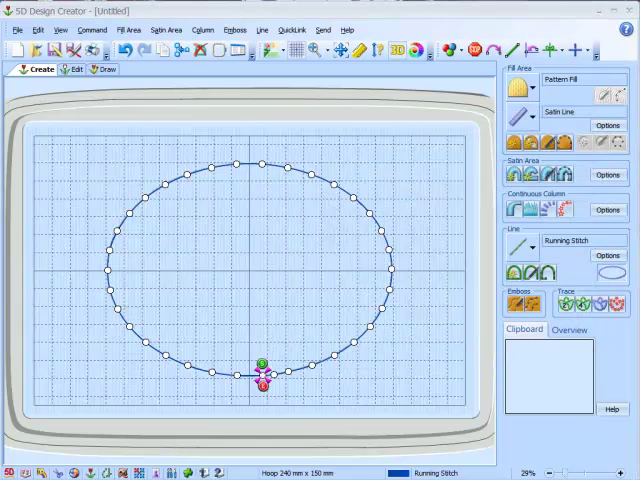
{"action": "mouse_move", "coordinate": [196, 307]}
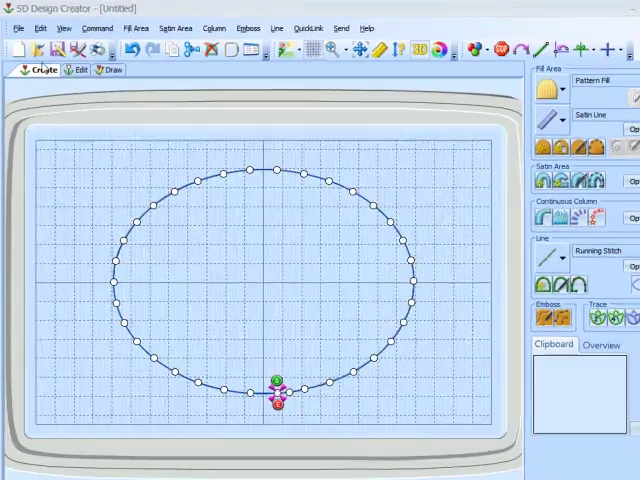
- Copy the ellipse embroidery, overriding Design Optimizer and ColorSort
{"action": "left_click", "coordinate": [40, 27]}
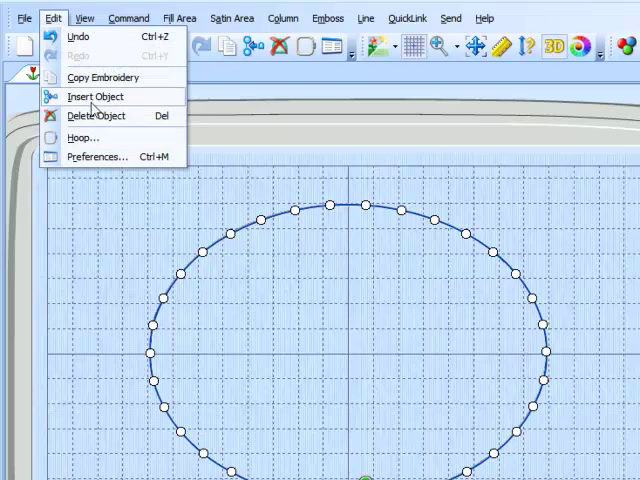
{"action": "mouse_move", "coordinate": [101, 77]}
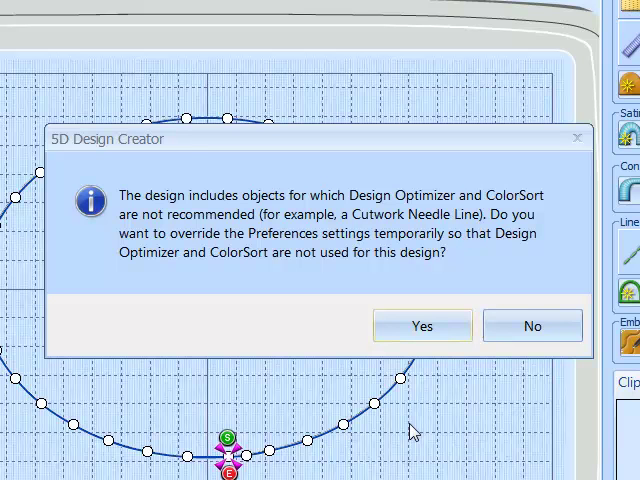
{"action": "mouse_move", "coordinate": [115, 250]}
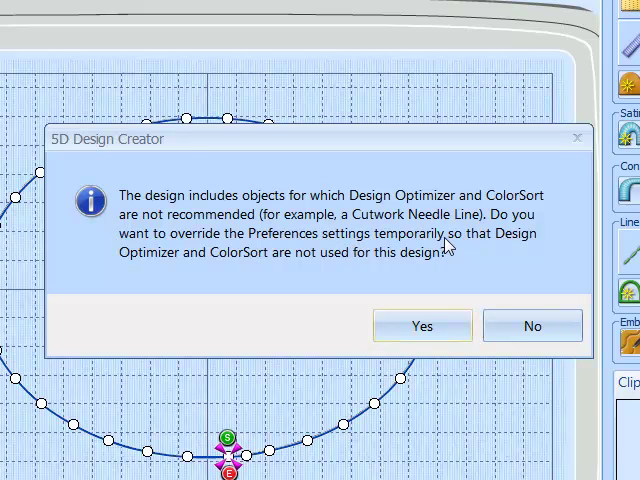
{"action": "mouse_move", "coordinate": [185, 278]}
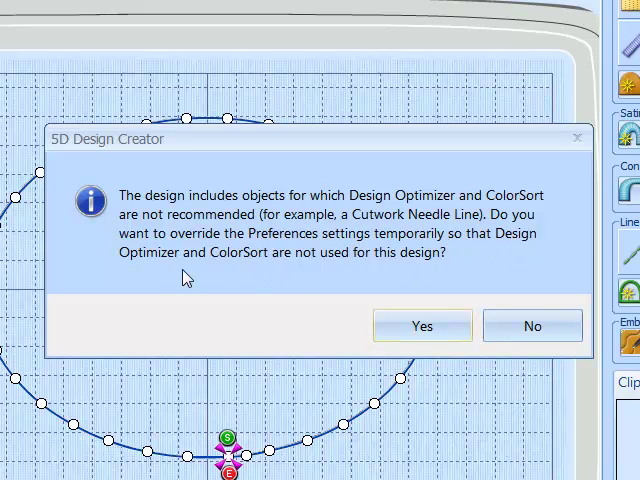
{"action": "mouse_move", "coordinate": [337, 274]}
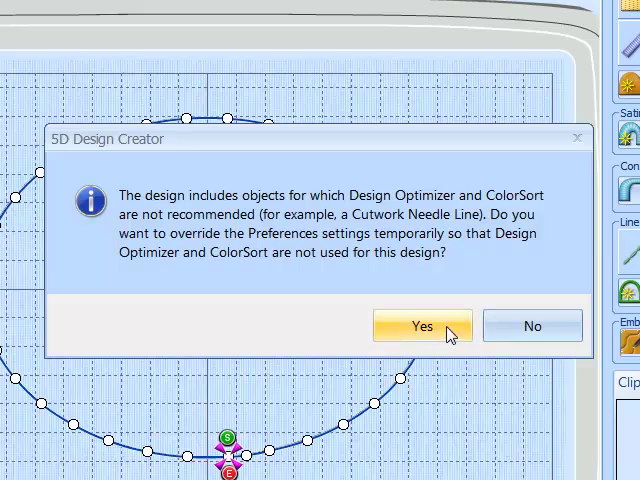
{"action": "left_click", "coordinate": [421, 325]}
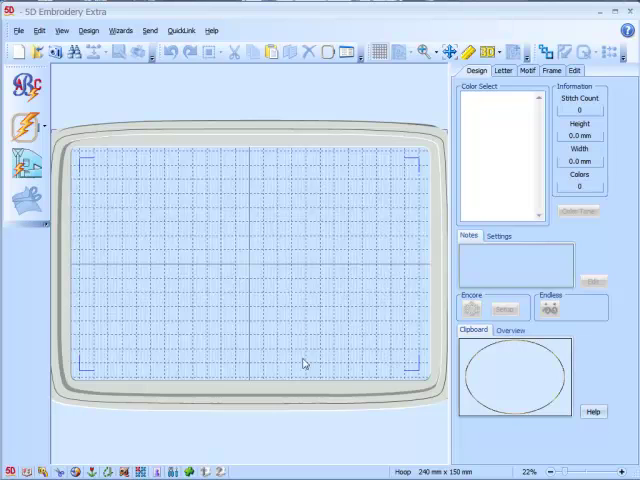
{"action": "mouse_move", "coordinate": [367, 293]}
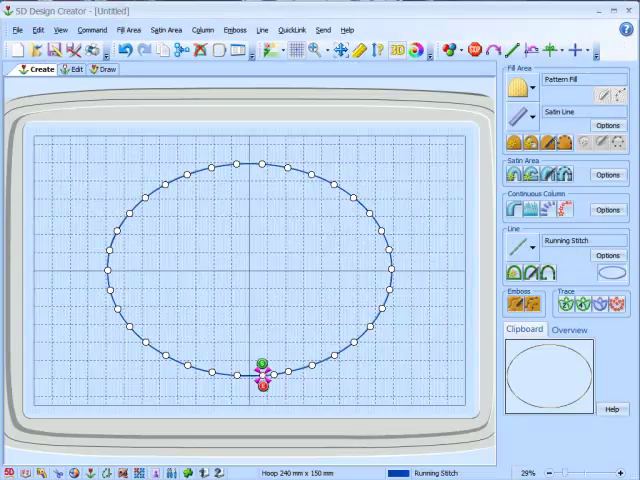
{"action": "mouse_move", "coordinate": [346, 243]}
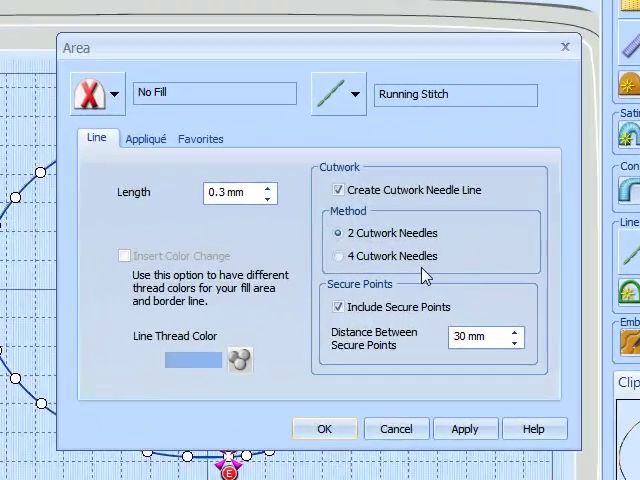
- Switch the ring to 4 cutwork needles and recopy it, skipping Optimizer and ColorSort
{"action": "left_click", "coordinate": [340, 256]}
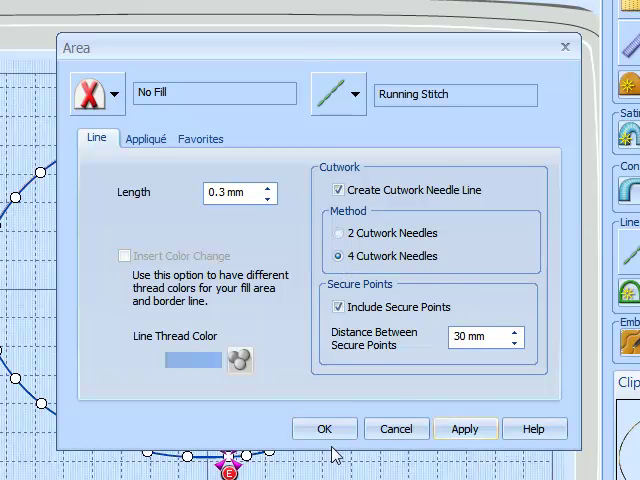
{"action": "left_click", "coordinate": [324, 428]}
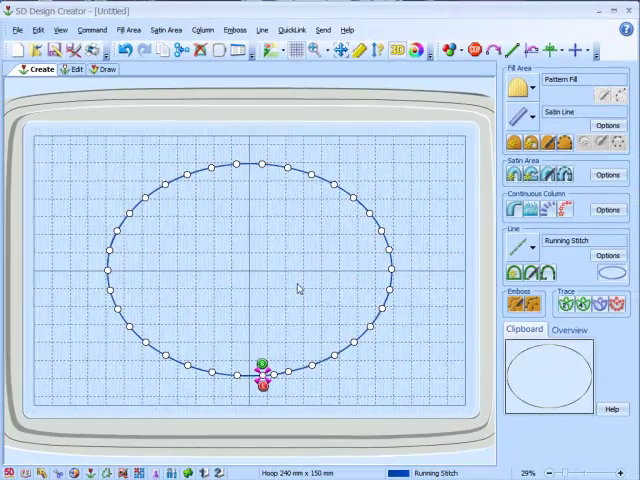
{"action": "mouse_move", "coordinate": [145, 165]}
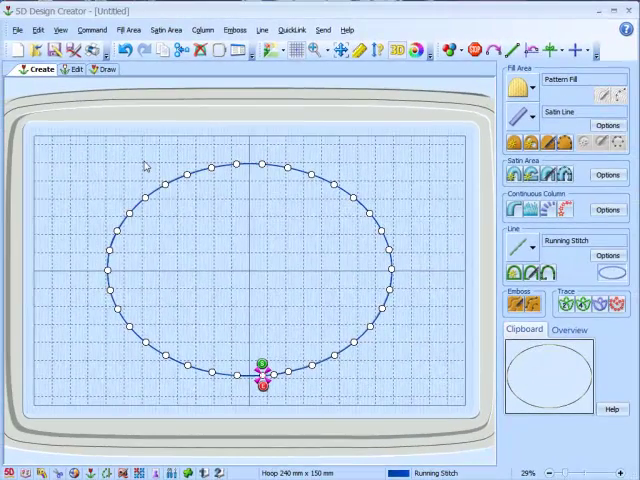
{"action": "left_click", "coordinate": [39, 29]}
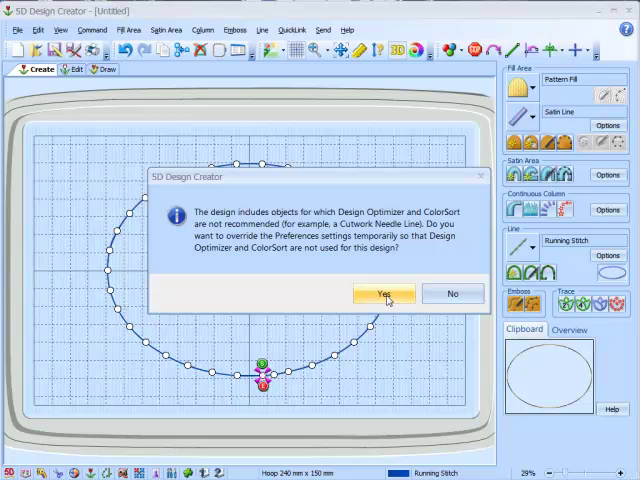
{"action": "left_click", "coordinate": [380, 293]}
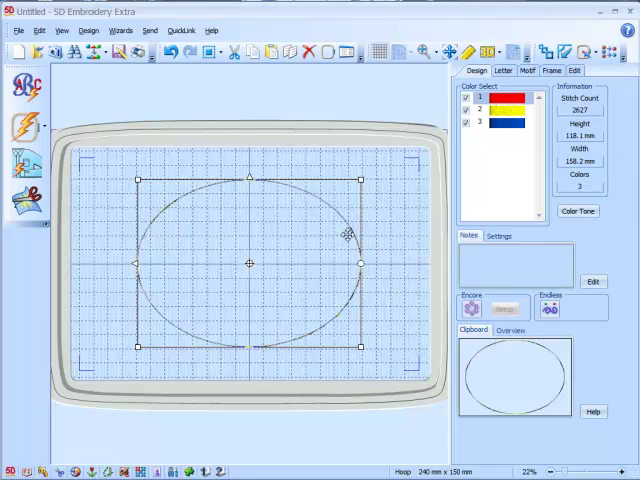
- Delete the three-colour ellipse, paste the four-needle ring, and inspect colours 1 and 2
{"action": "right_click", "coordinate": [345, 235]}
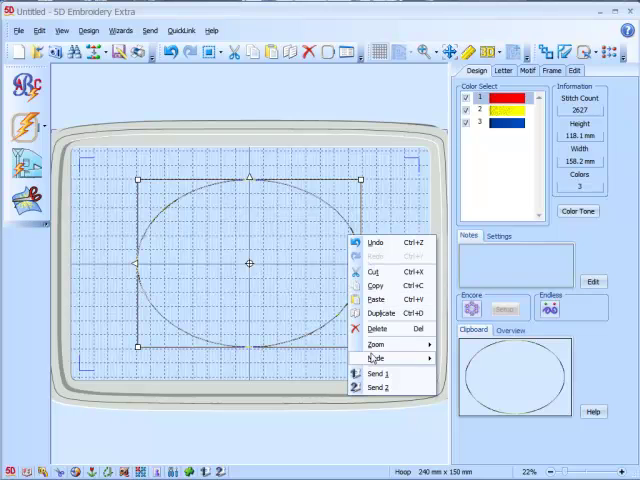
{"action": "left_click", "coordinate": [376, 328]}
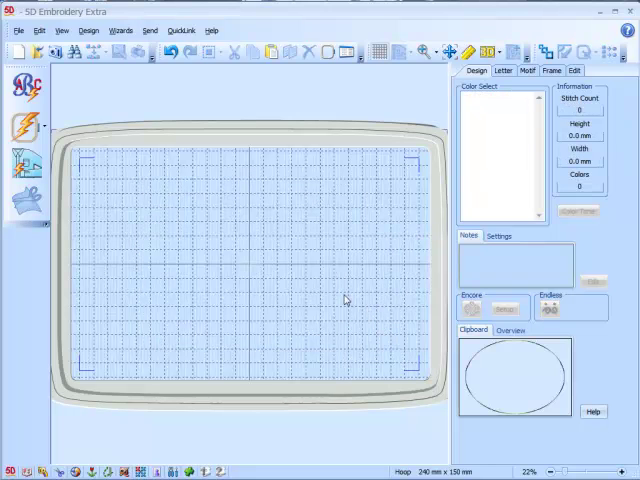
{"action": "right_click", "coordinate": [344, 300]}
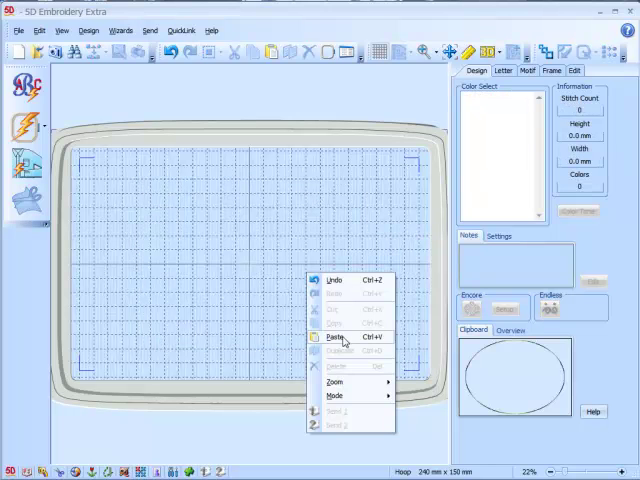
{"action": "left_click", "coordinate": [330, 336]}
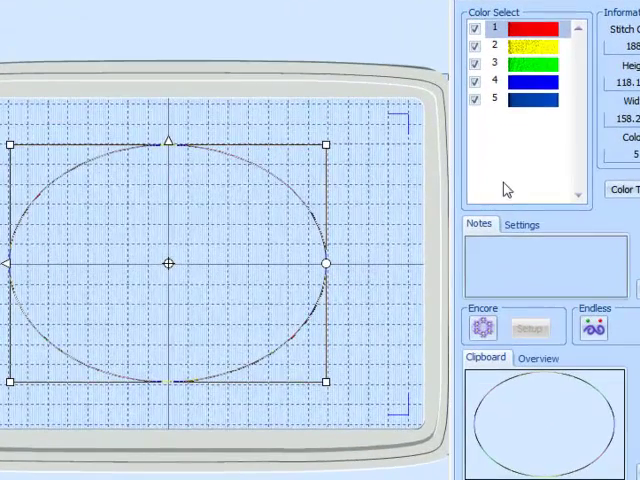
{"action": "left_click", "coordinate": [520, 27]}
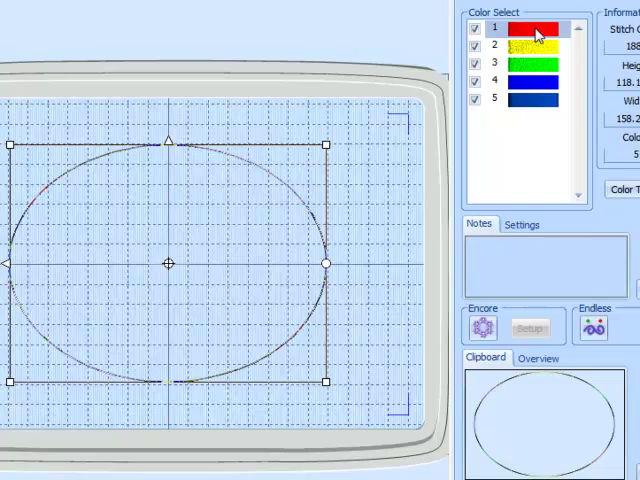
{"action": "left_click", "coordinate": [527, 45]}
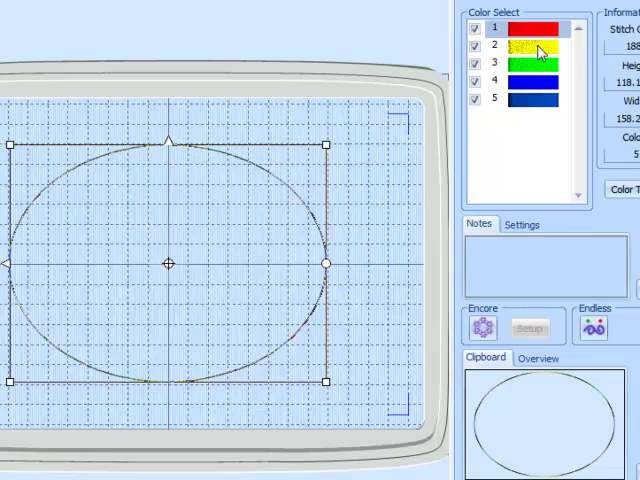